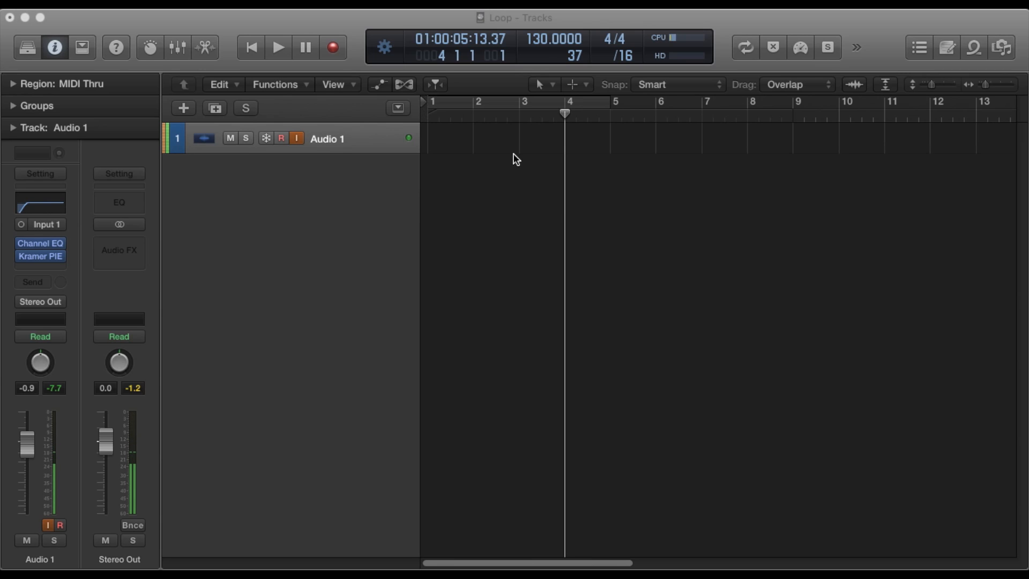
pyautogui.moveTo(492, 209)
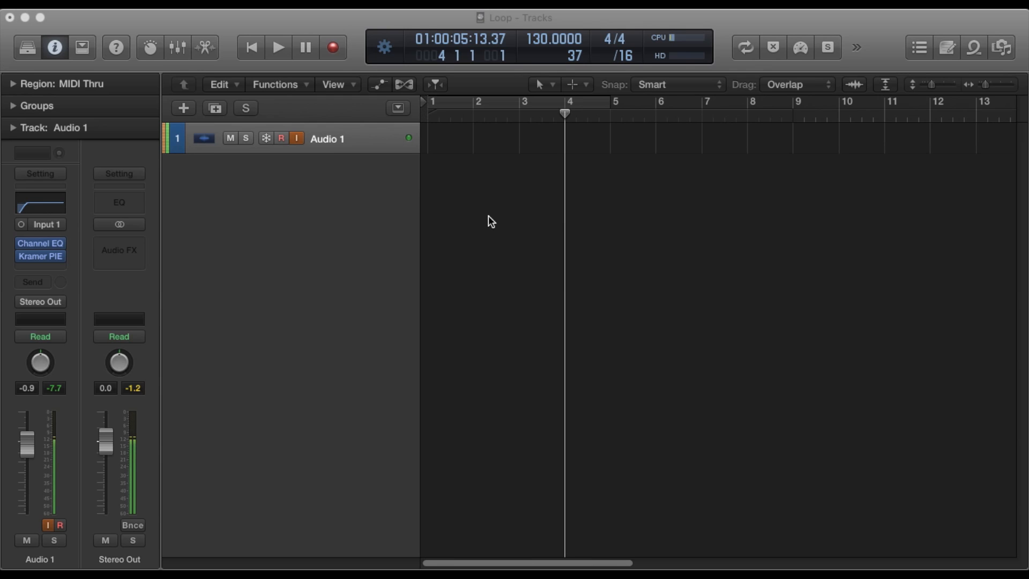
pyautogui.moveTo(558, 210)
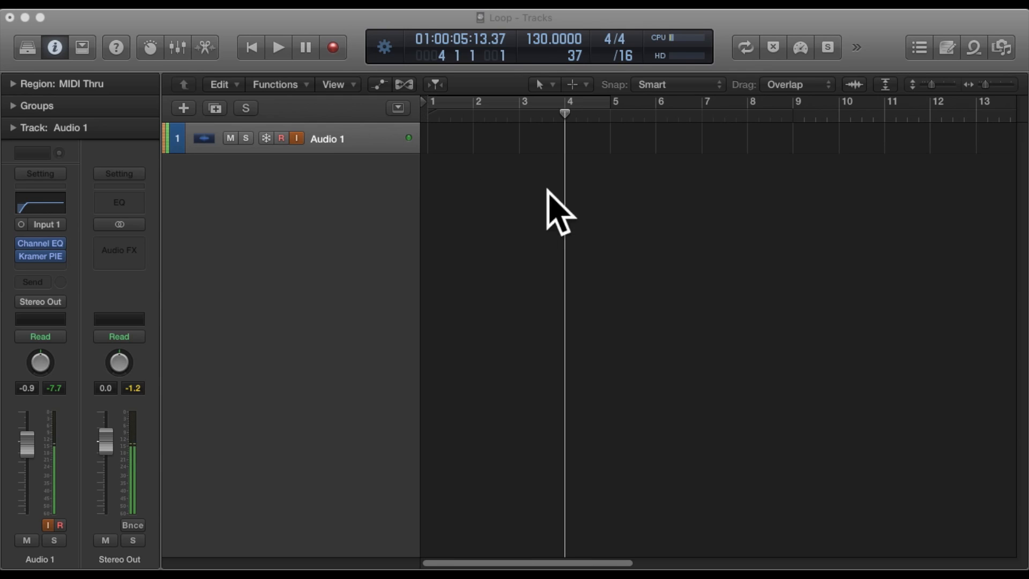
pyautogui.moveTo(493, 187)
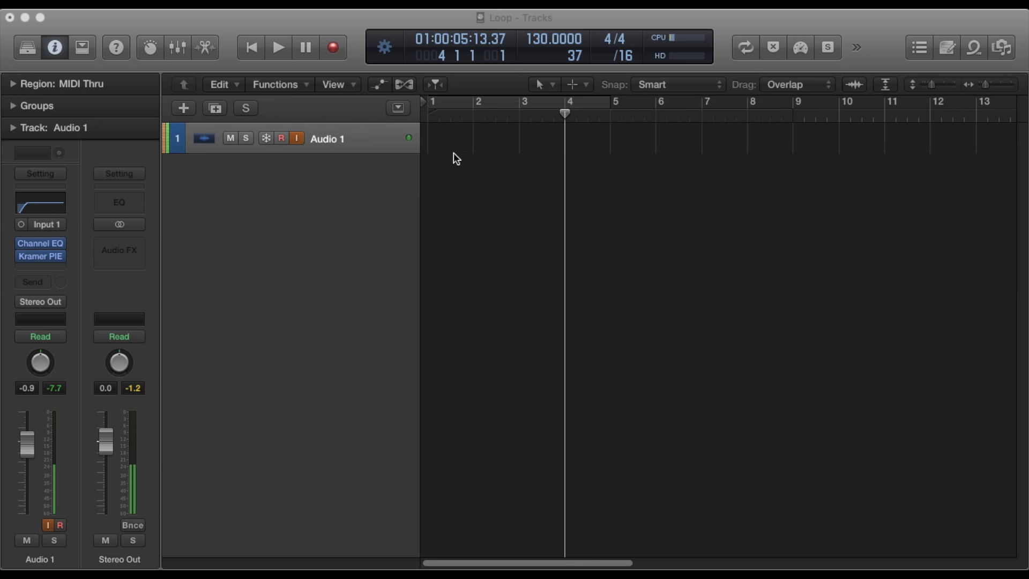
pyautogui.moveTo(466, 193)
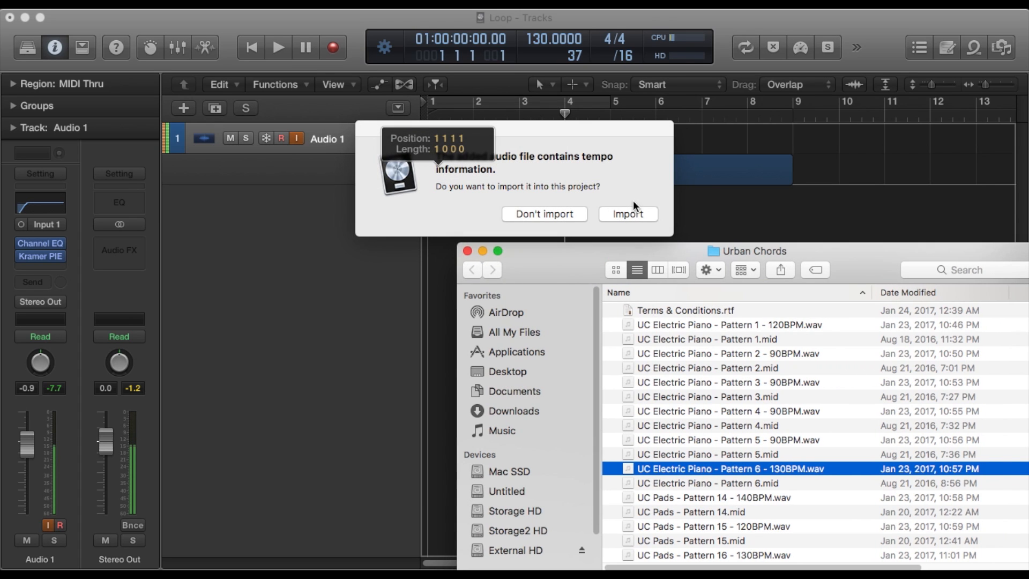
# Step: Import the Pattern 6 130BPM loop with its tempo, dismiss the markers question, and play it
pyautogui.click(626, 213)
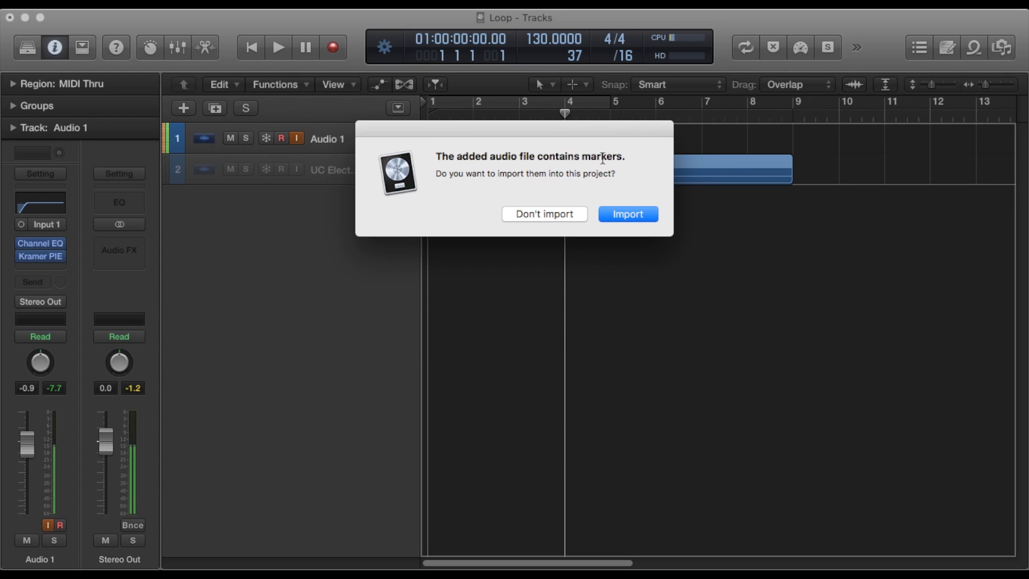
pyautogui.click(626, 213)
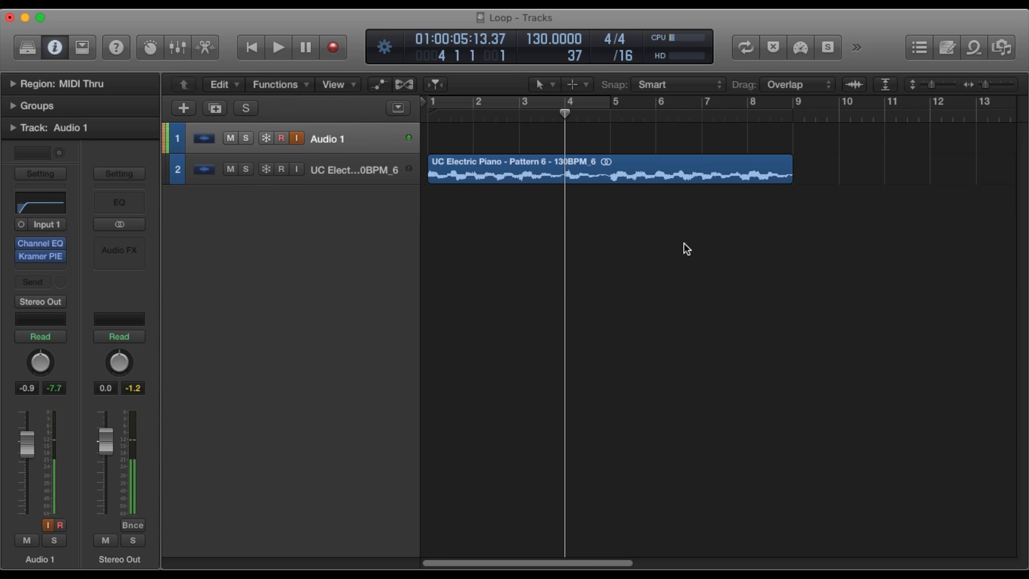
pyautogui.click(277, 46)
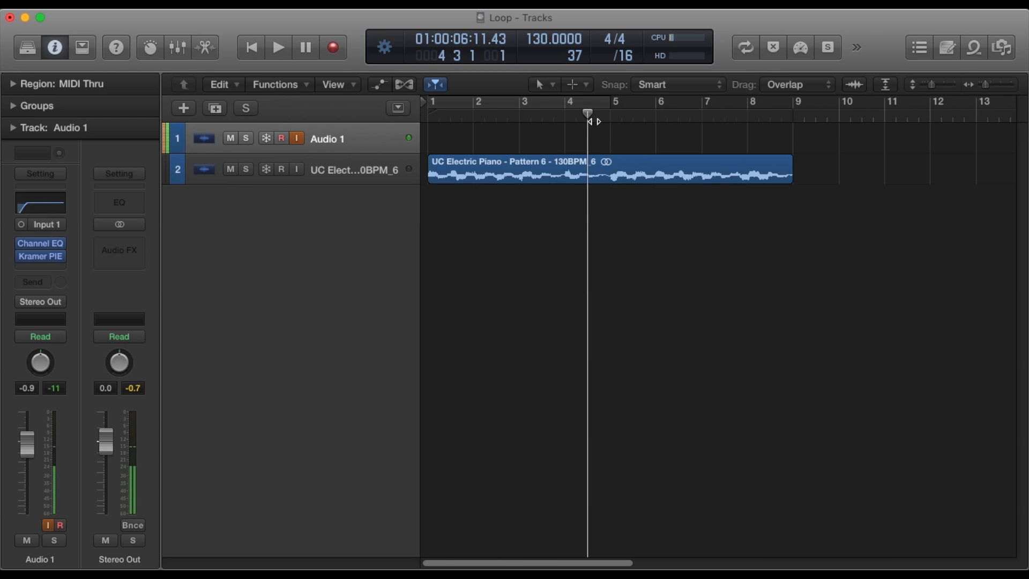
# Step: Scissor the piano region at bar 4 beat 3 and bar 5 into three pieces
pyautogui.click(604, 170)
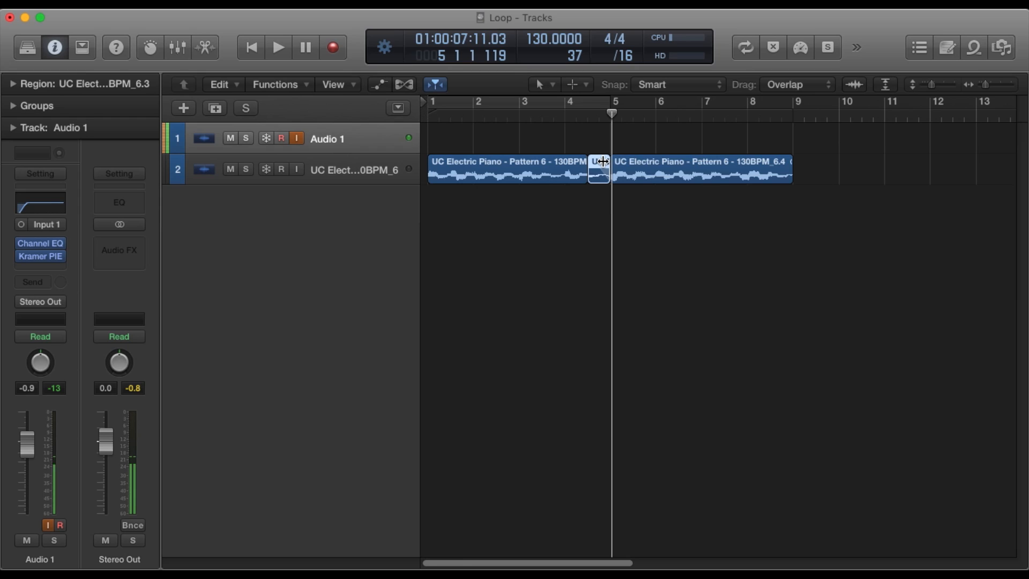
# Step: Set the short middle piece's fade to Slow Down and audition it from bar 4 beat 3
pyautogui.rightClick(598, 162)
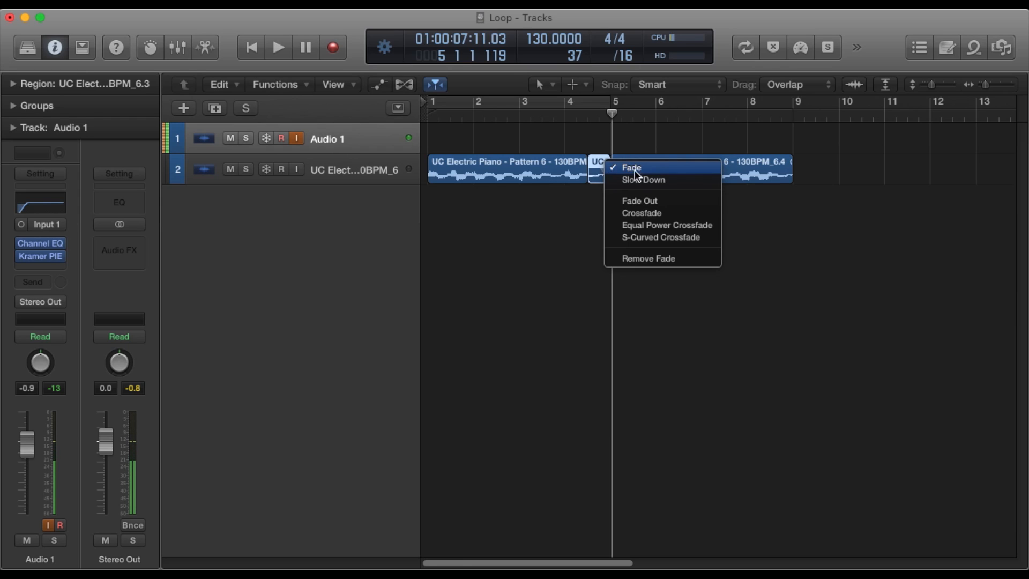
pyautogui.moveTo(647, 180)
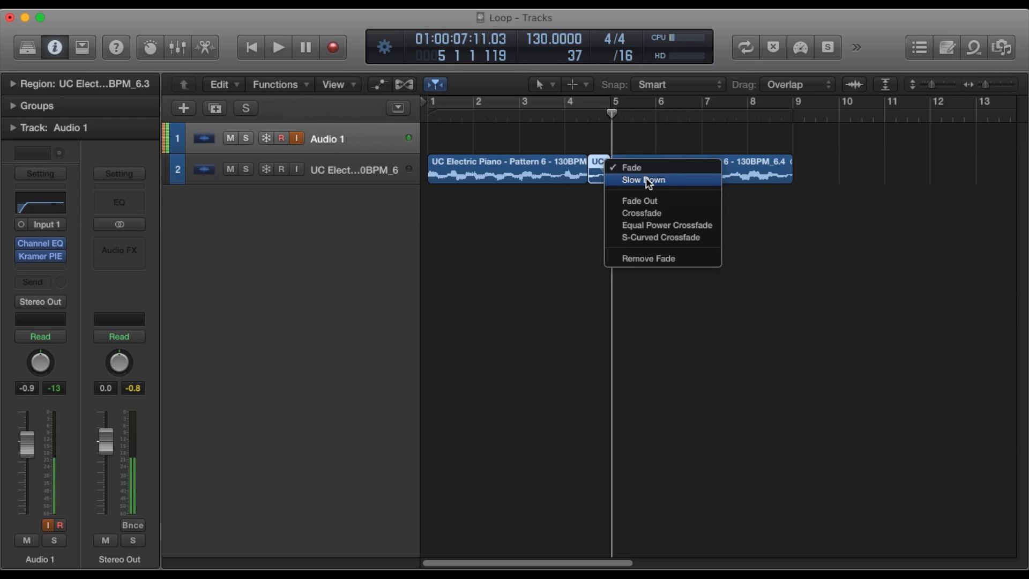
pyautogui.click(642, 181)
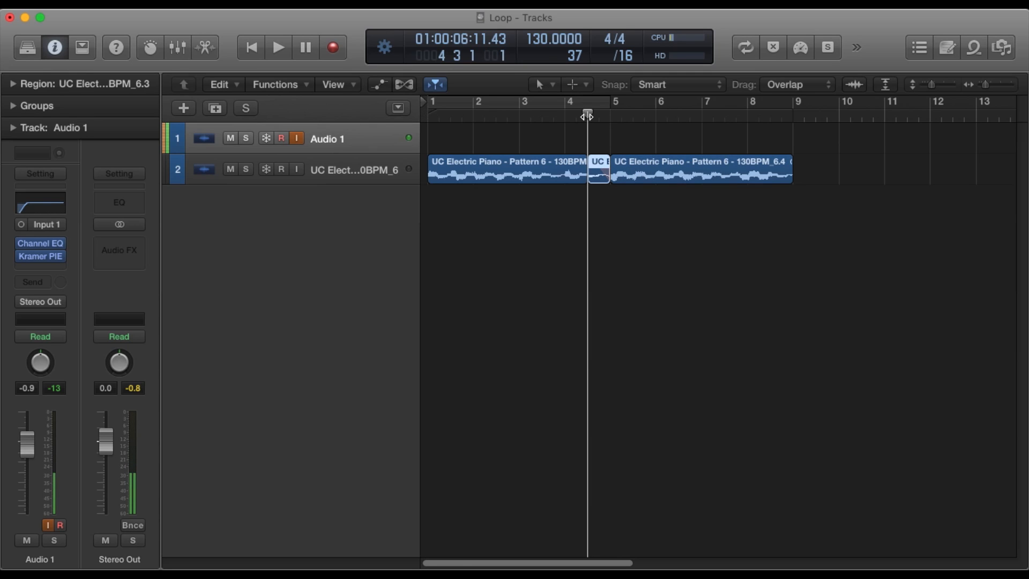
pyautogui.click(277, 46)
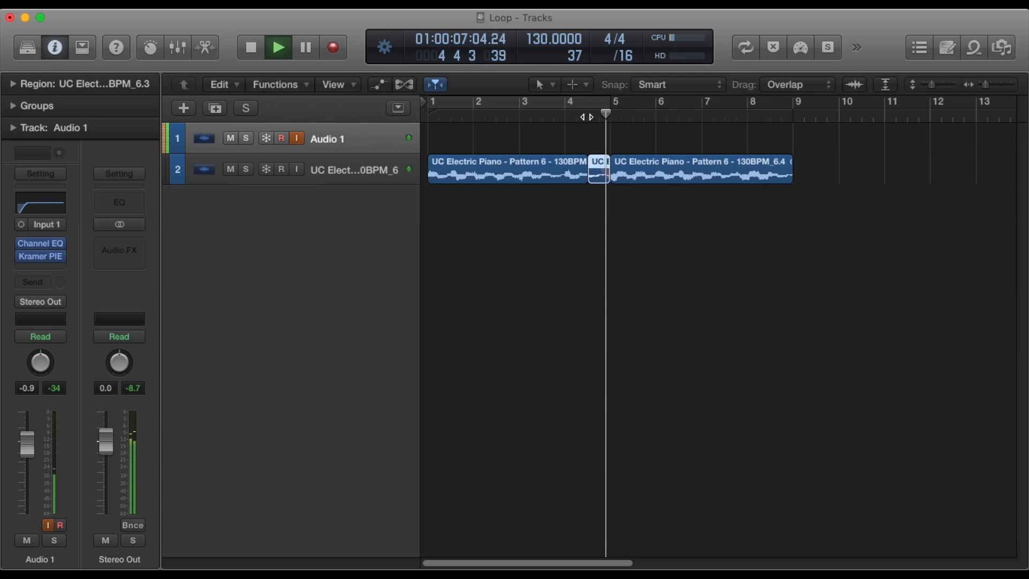
pyautogui.click(277, 46)
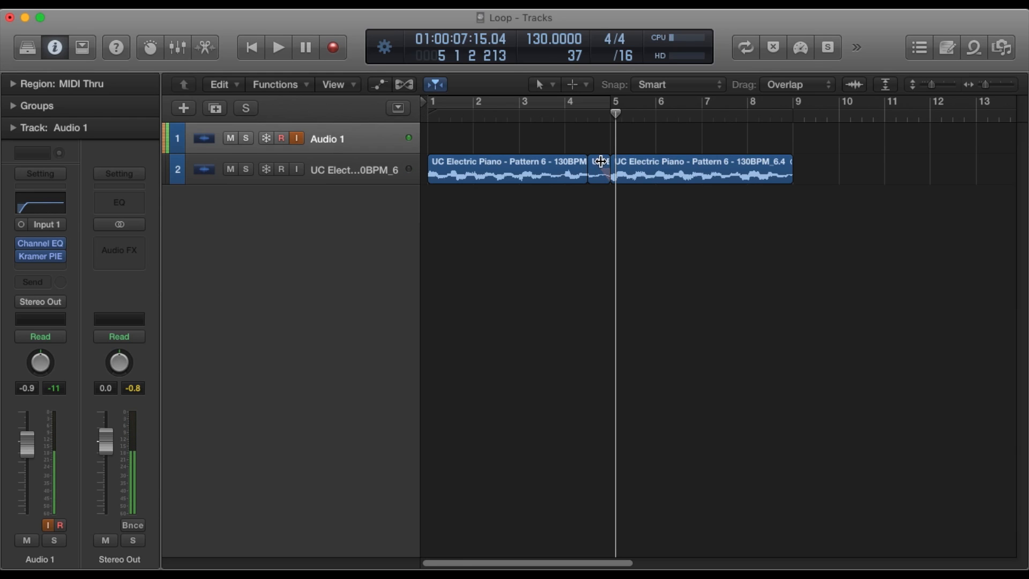
pyautogui.click(597, 167)
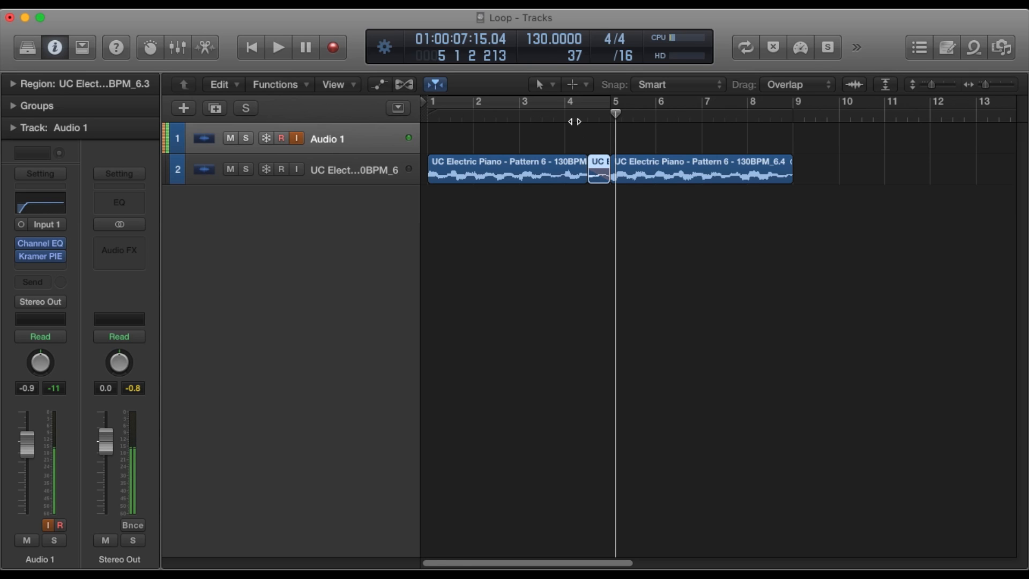
pyautogui.click(278, 46)
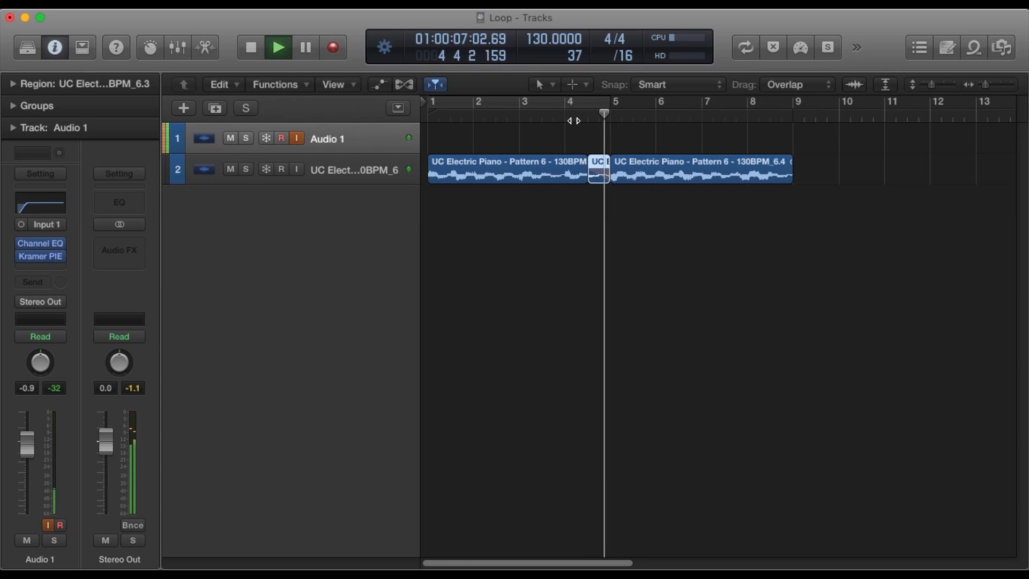
pyautogui.click(251, 46)
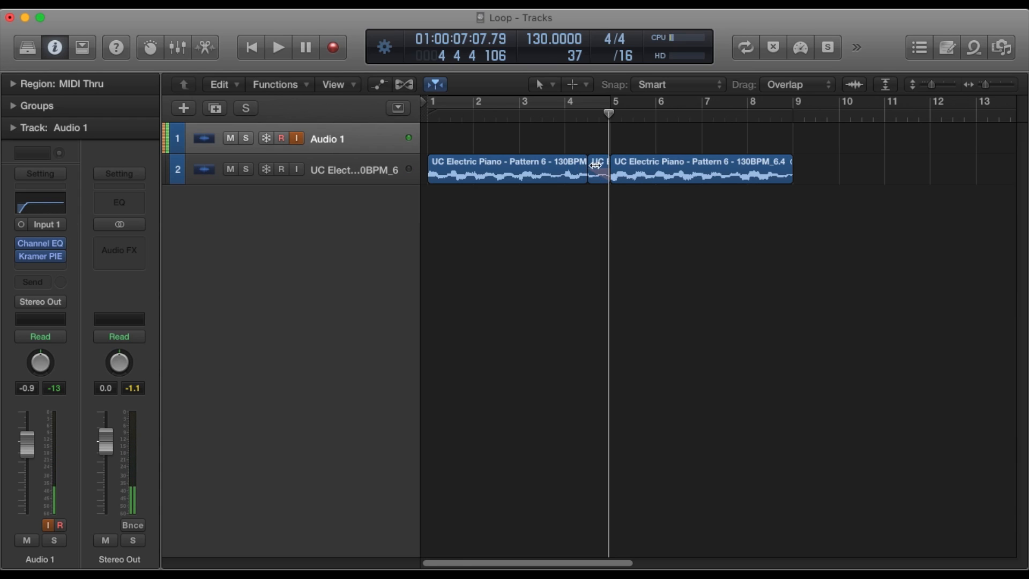
# Step: Reselect the short piece, listen again and lengthen its slow-down fade
pyautogui.click(597, 169)
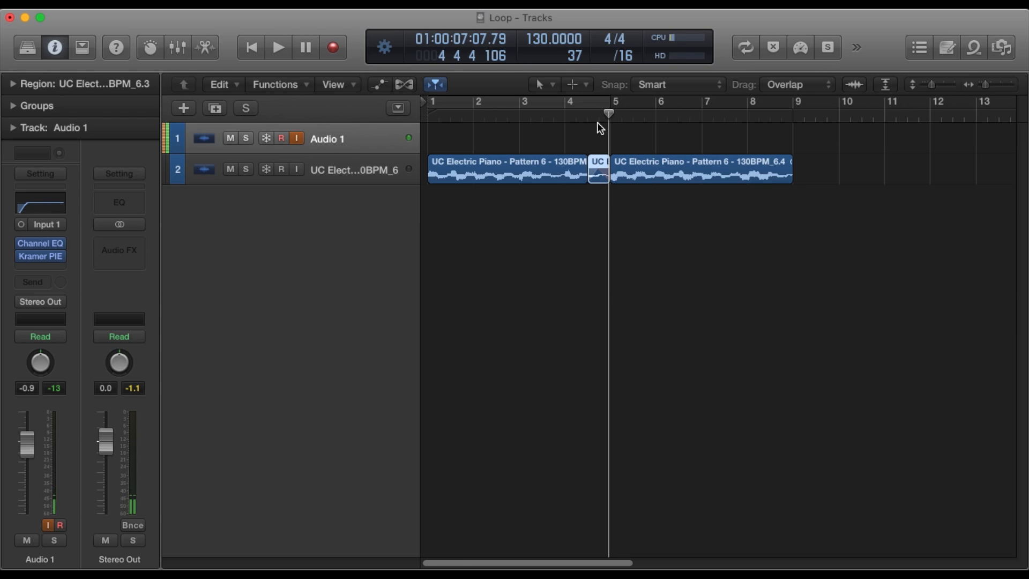
pyautogui.click(276, 46)
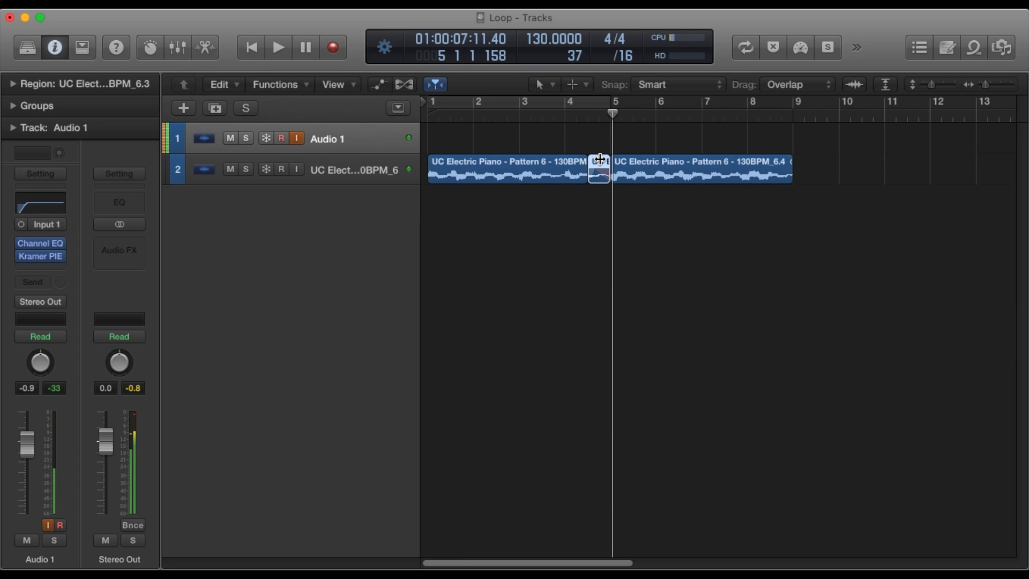
pyautogui.moveTo(603, 169); pyautogui.dragTo(594, 183)
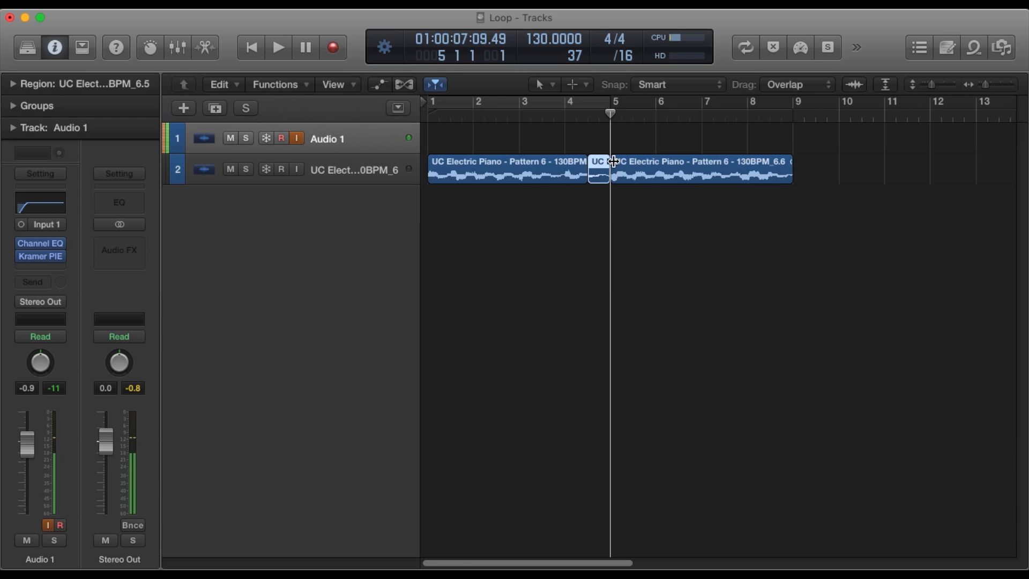
# Step: Add a Speed Up fade-in at bar 5 on the right-hand region and audition it
pyautogui.click(689, 173)
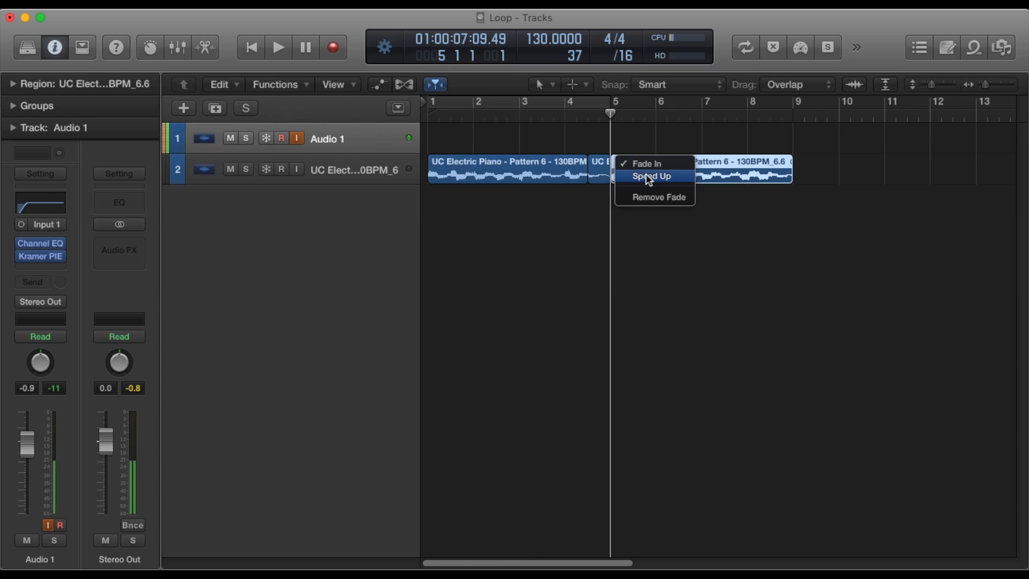
pyautogui.click(651, 176)
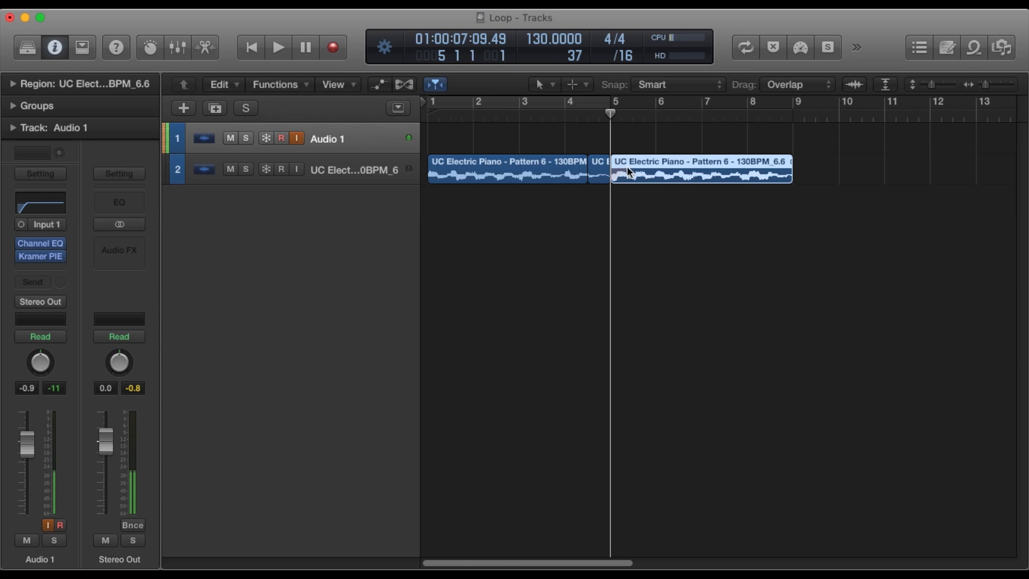
pyautogui.click(277, 46)
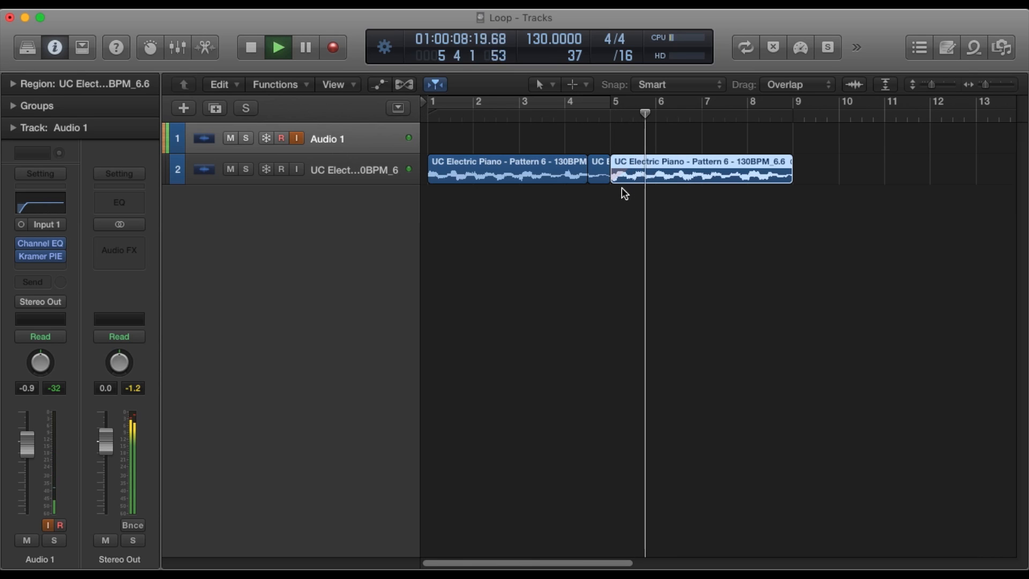
pyautogui.click(277, 46)
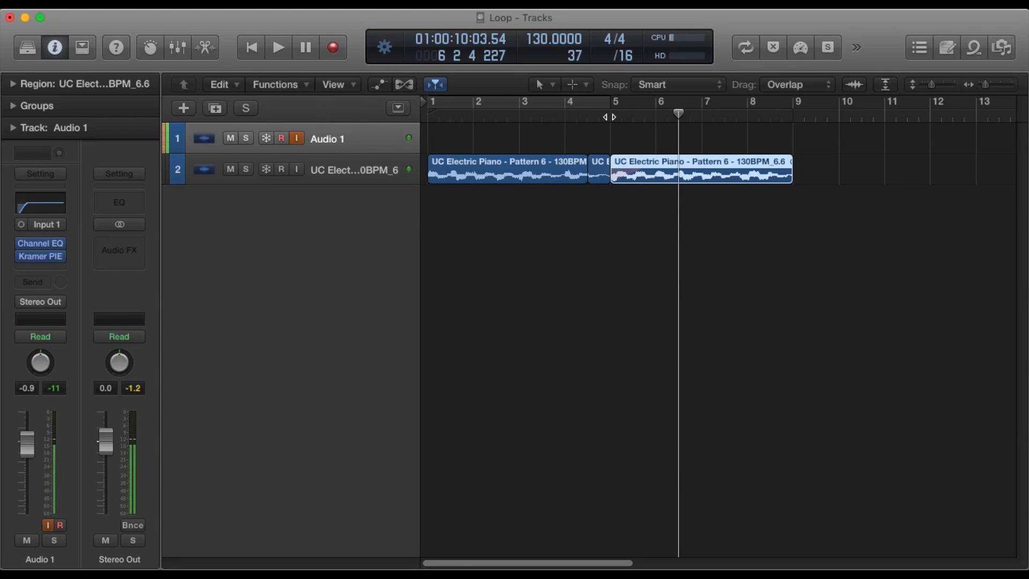
pyautogui.click(276, 46)
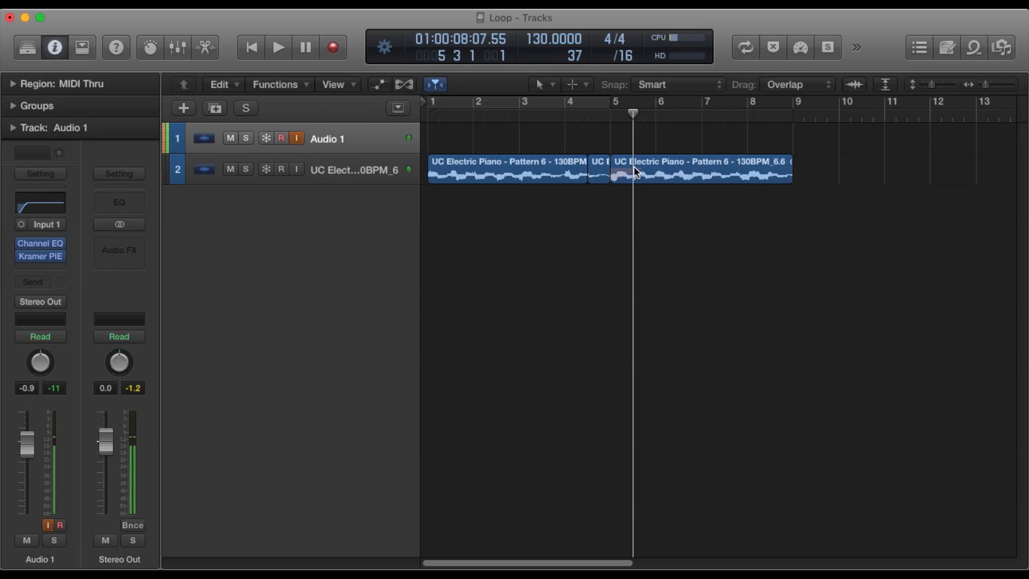
pyautogui.click(700, 169)
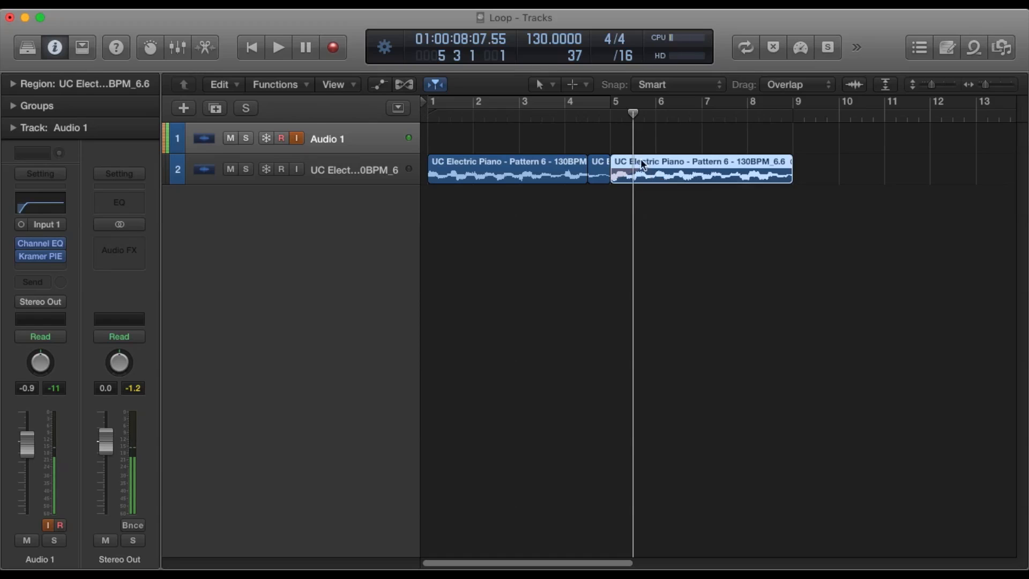
pyautogui.moveTo(642, 135)
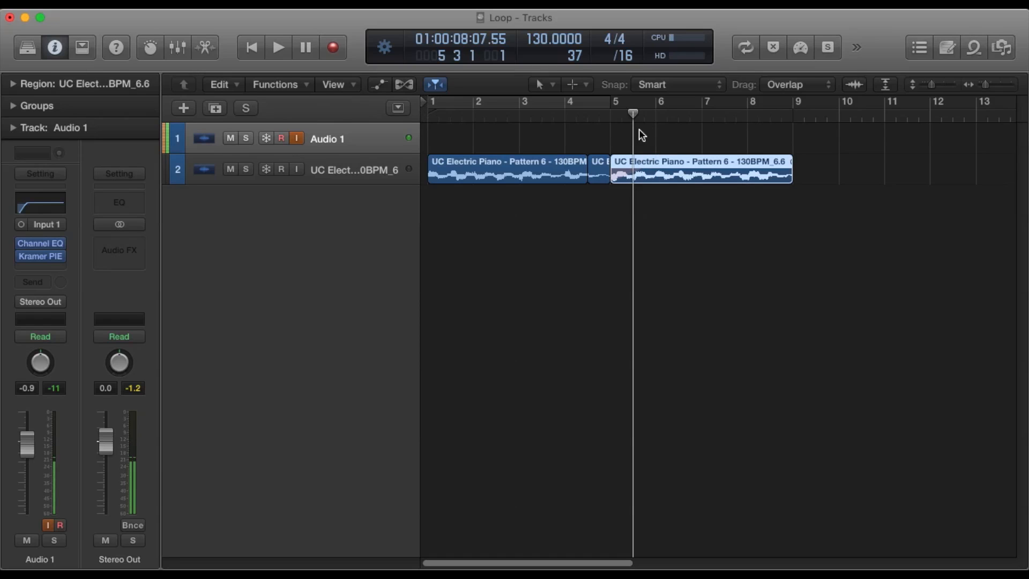
pyautogui.moveTo(659, 174)
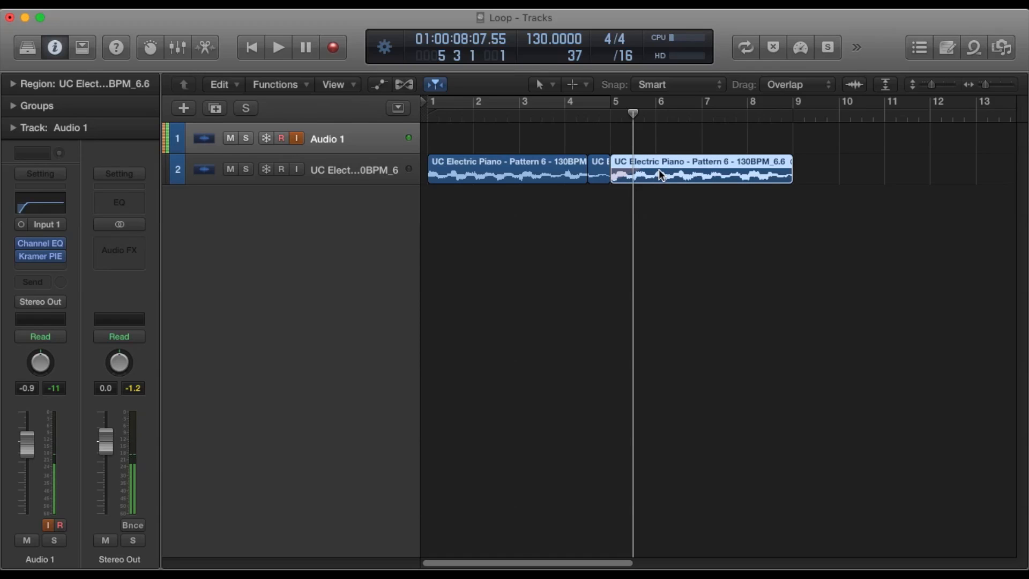
pyautogui.moveTo(622, 228)
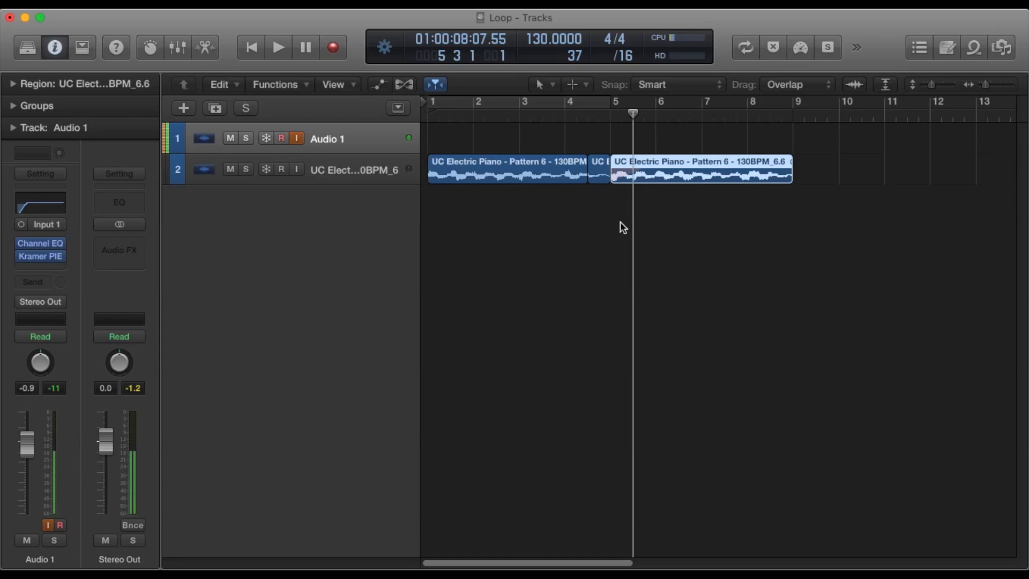
pyautogui.moveTo(603, 232)
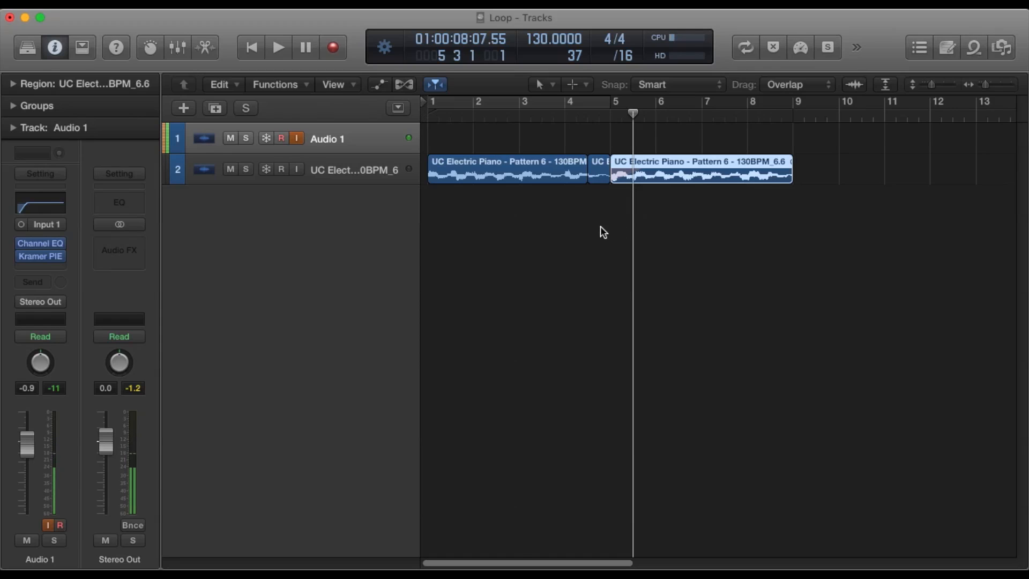